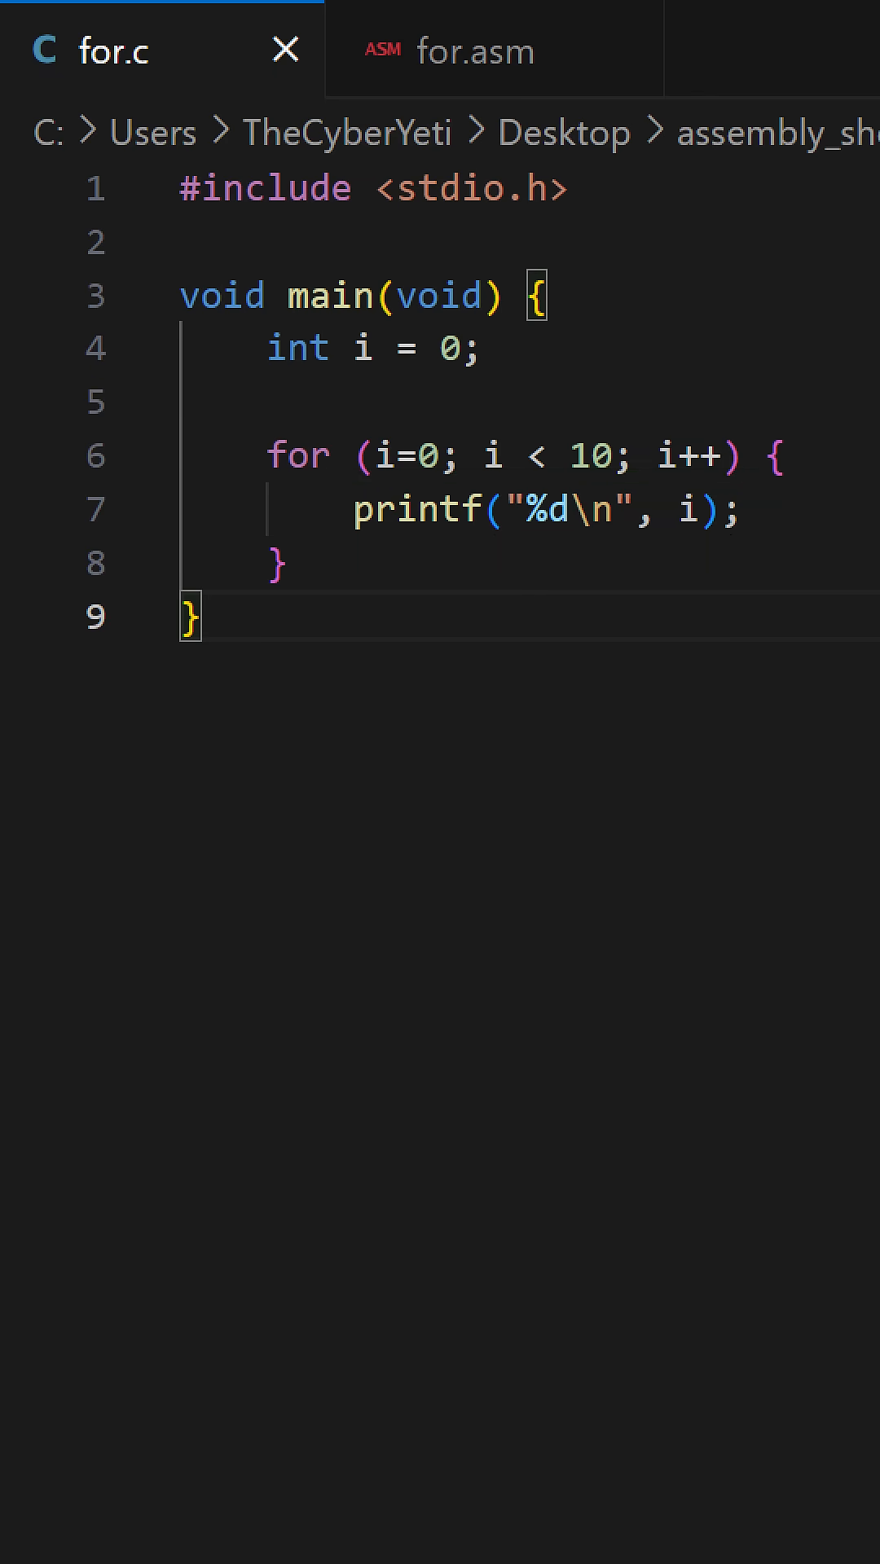
Show for.asm and mark its end_loop block that pushes 0 and calls ExitProcess
left_click(494, 50)
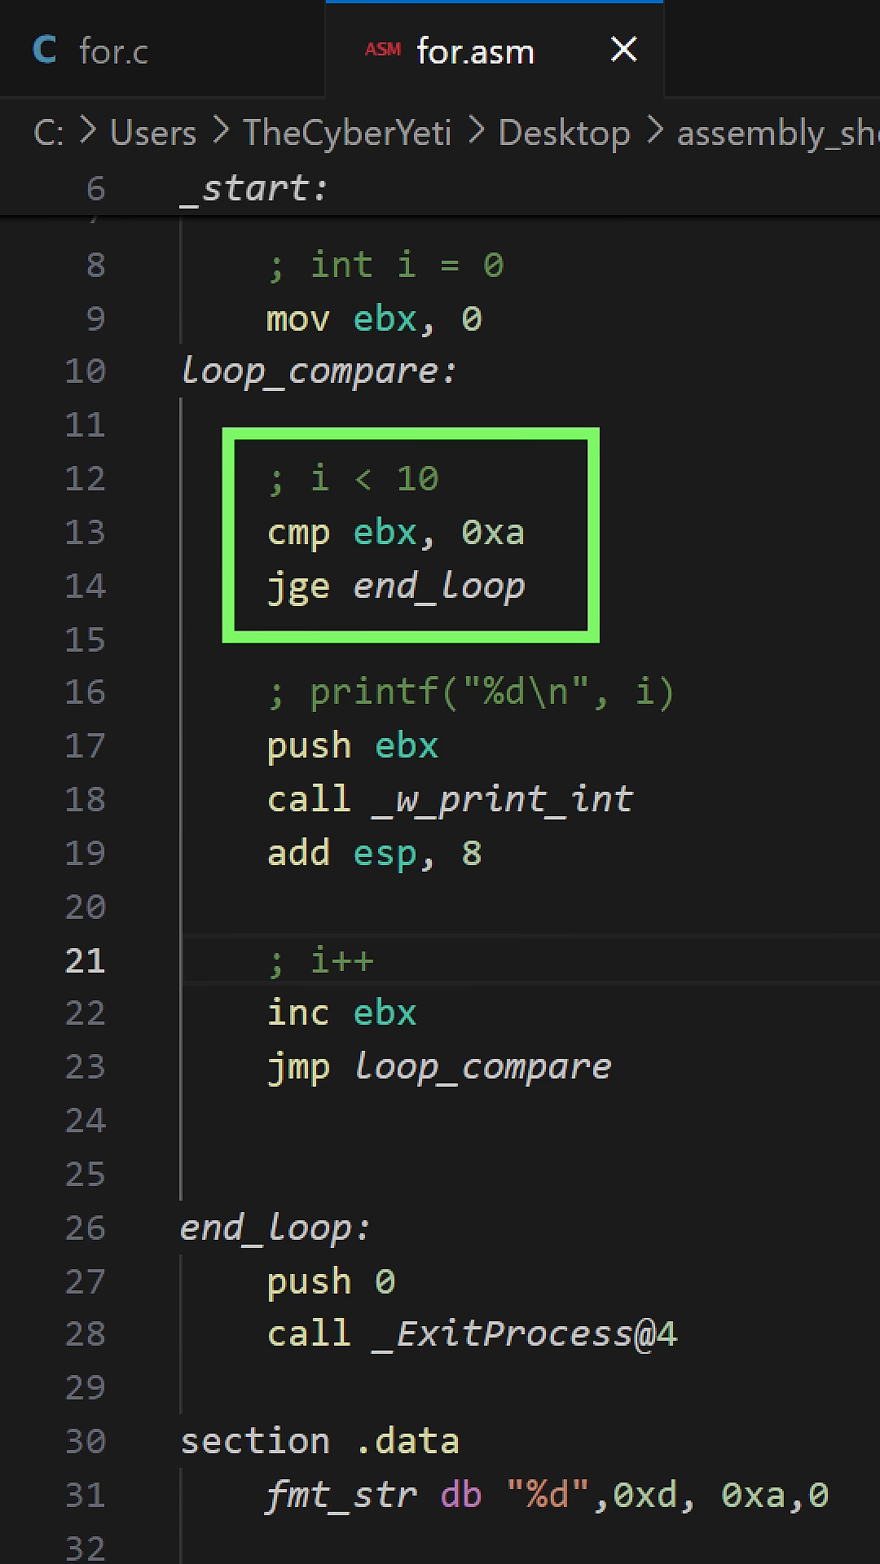
left_click(372, 960)
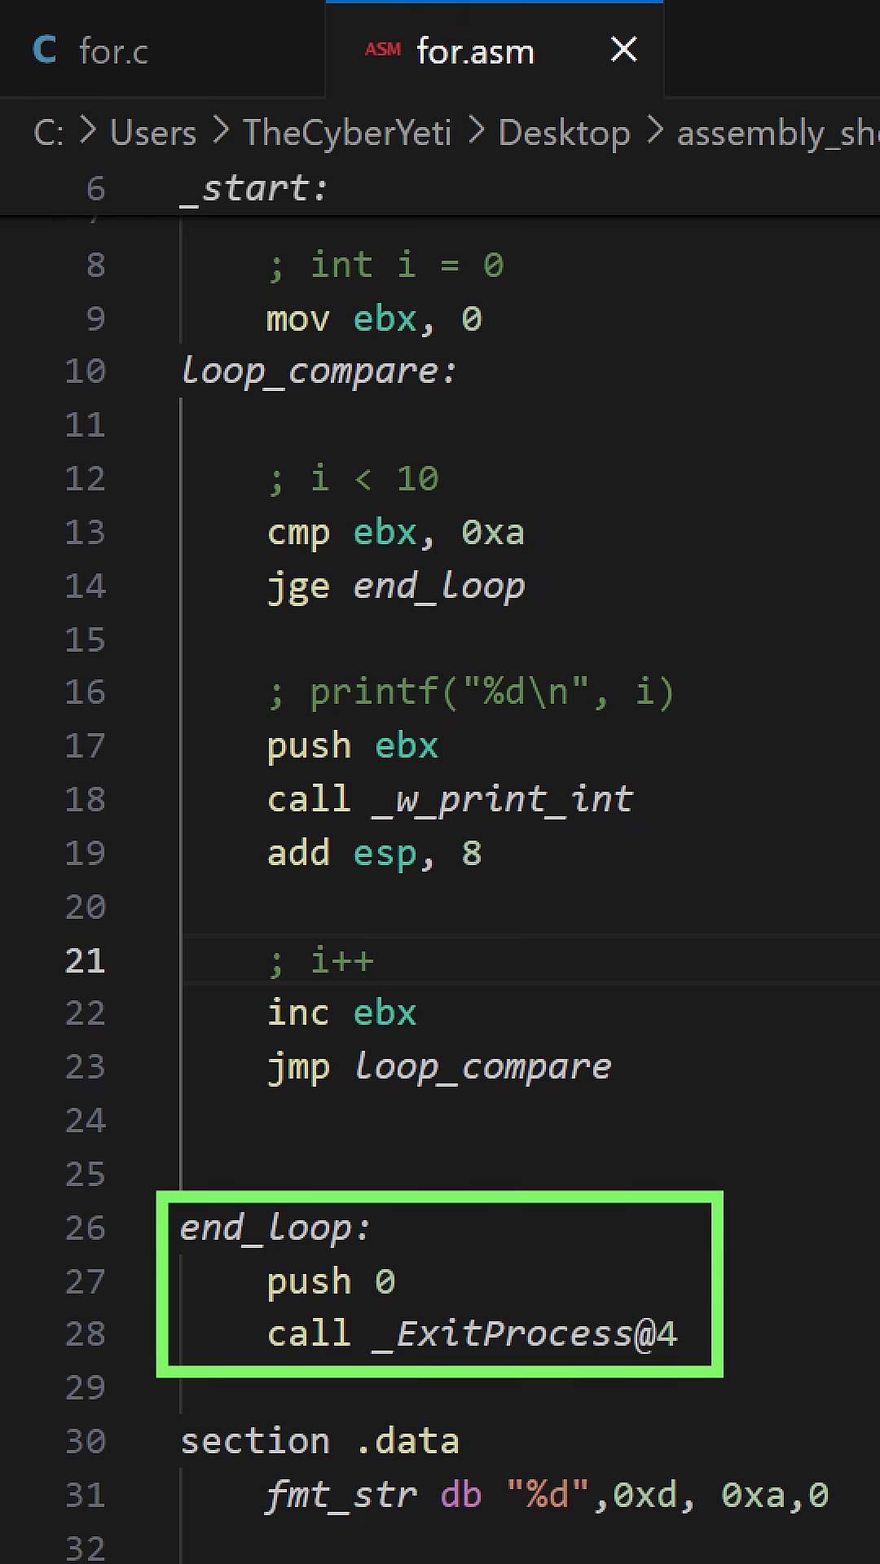
left_click(374, 960)
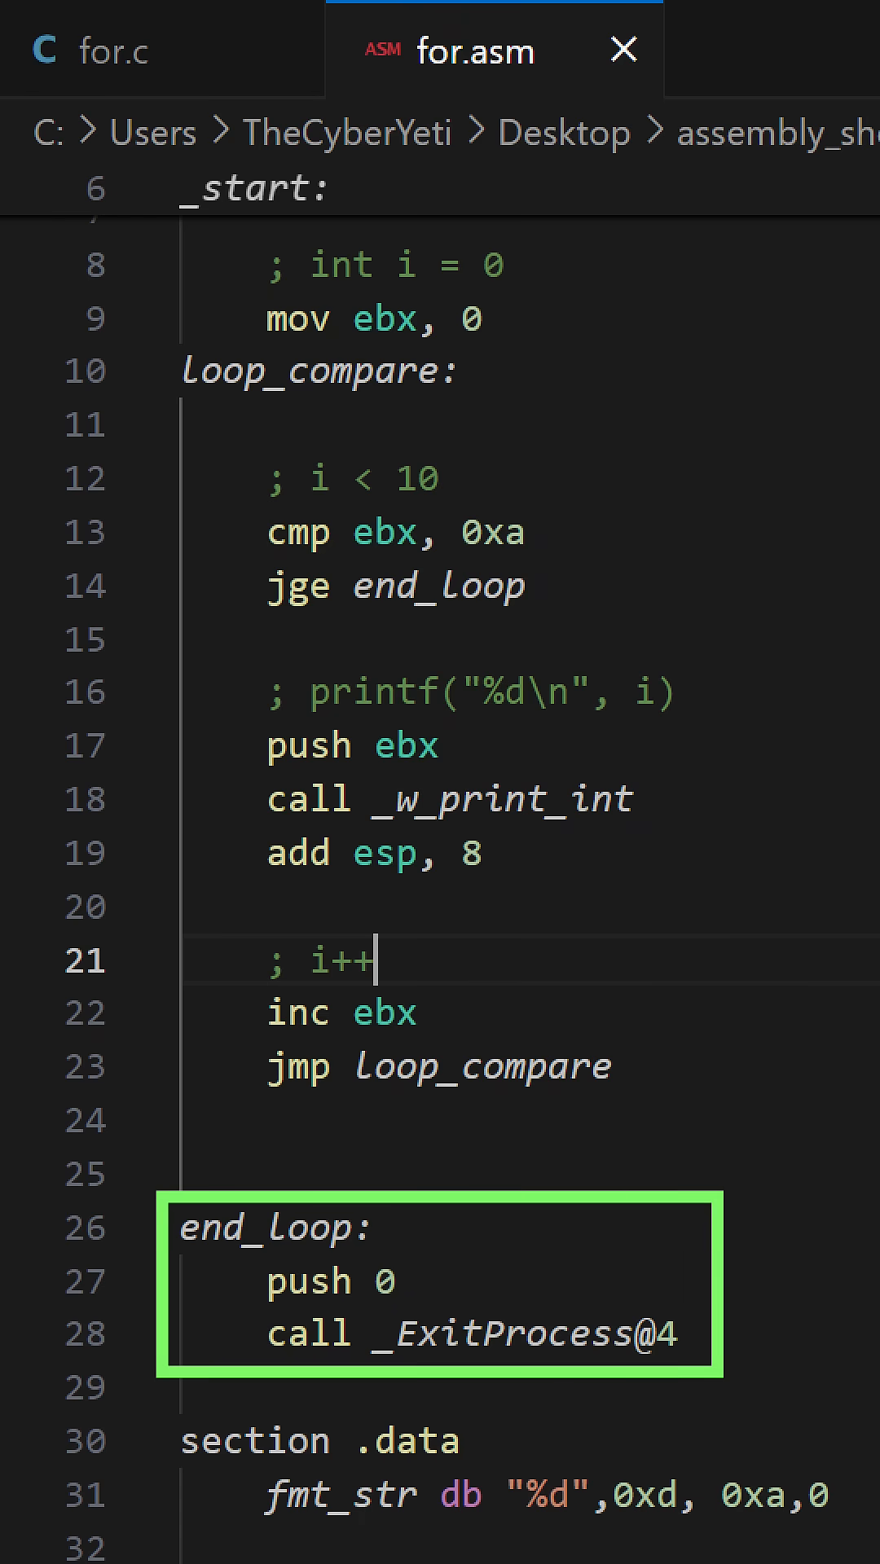